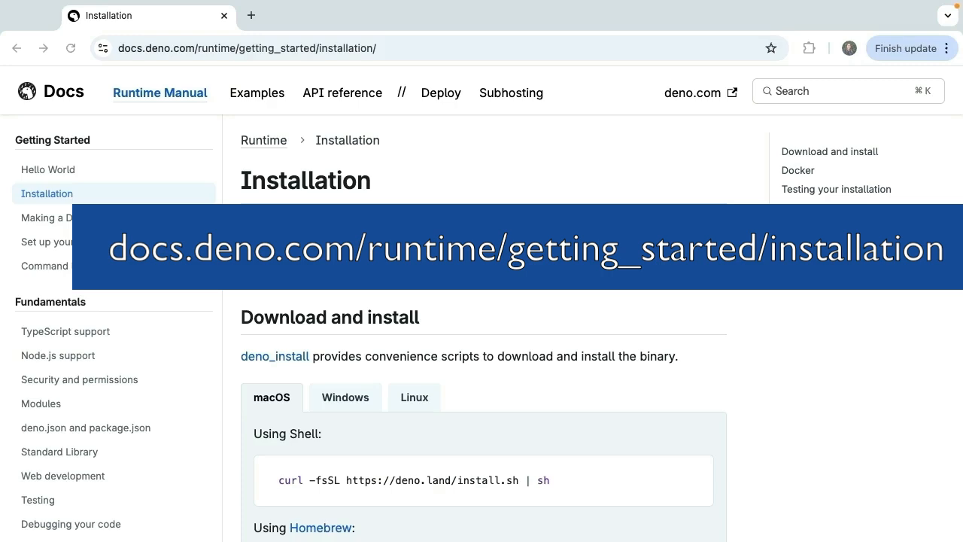
{"action": "mouse_move", "coordinate": [698, 480]}
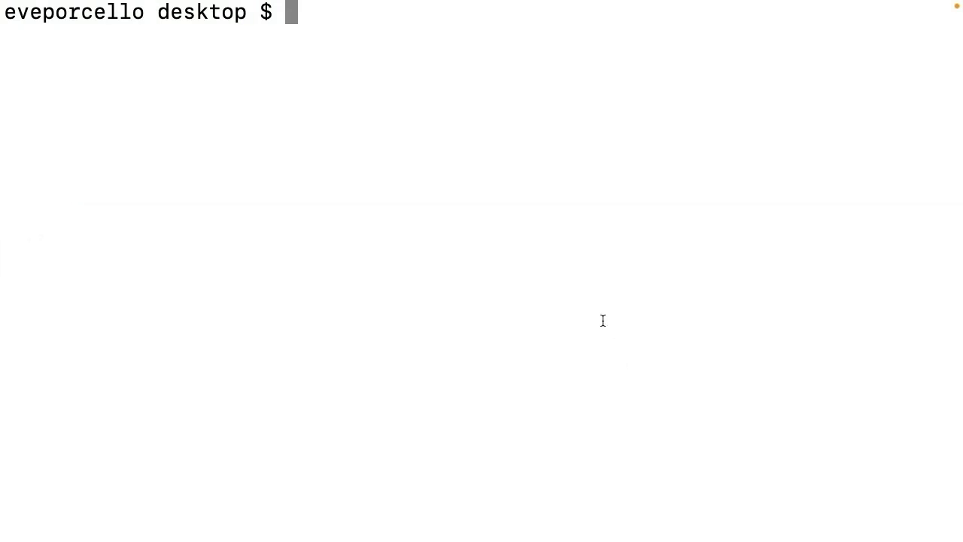
Install Deno via the curl install.sh script.
{"action": "type", "text": "curl -fsSL https://deno.land/install.sh | sh"}
{"action": "type", "text": "deno i"}
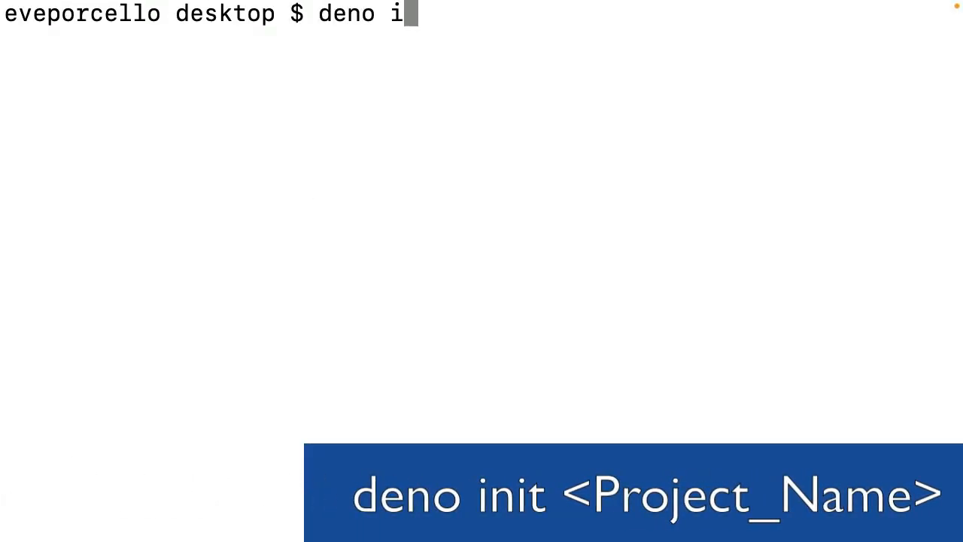
Run 'deno init MyDenoProject' and change directory into MyDenoProject.
{"action": "type", "text": "nit My"}
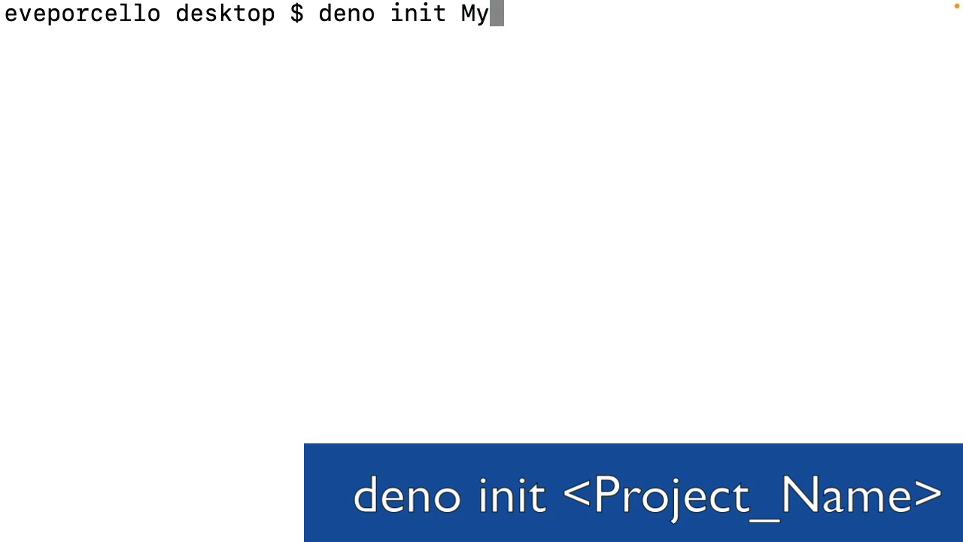
{"action": "type", "text": "DenoProject"}
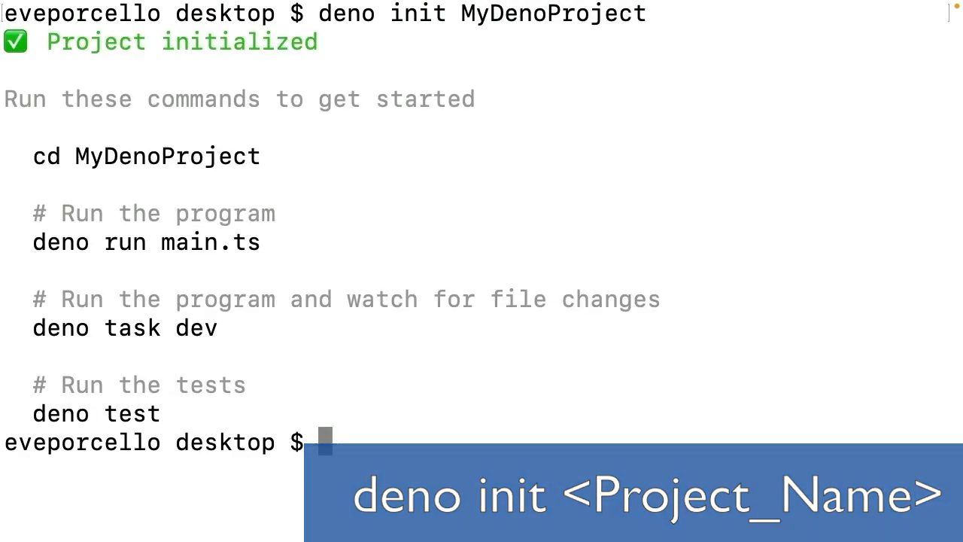
{"action": "type", "text": "cd My"}
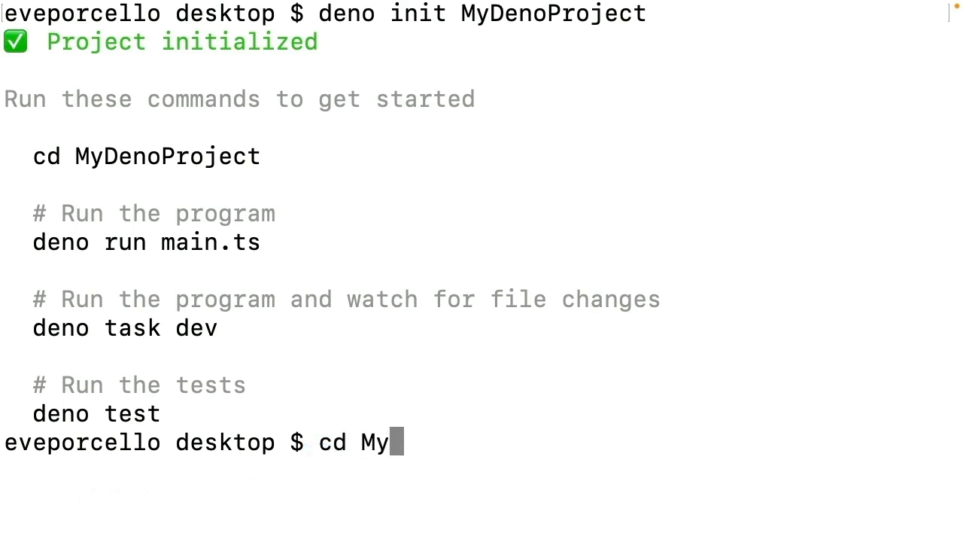
{"action": "type", "text": "DenoProje"}
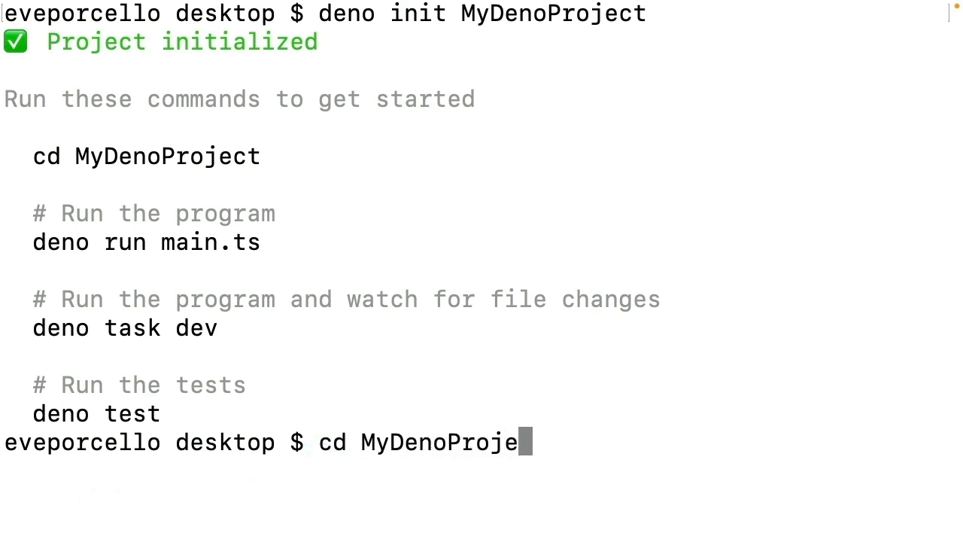
{"action": "type", "text": "ct"}
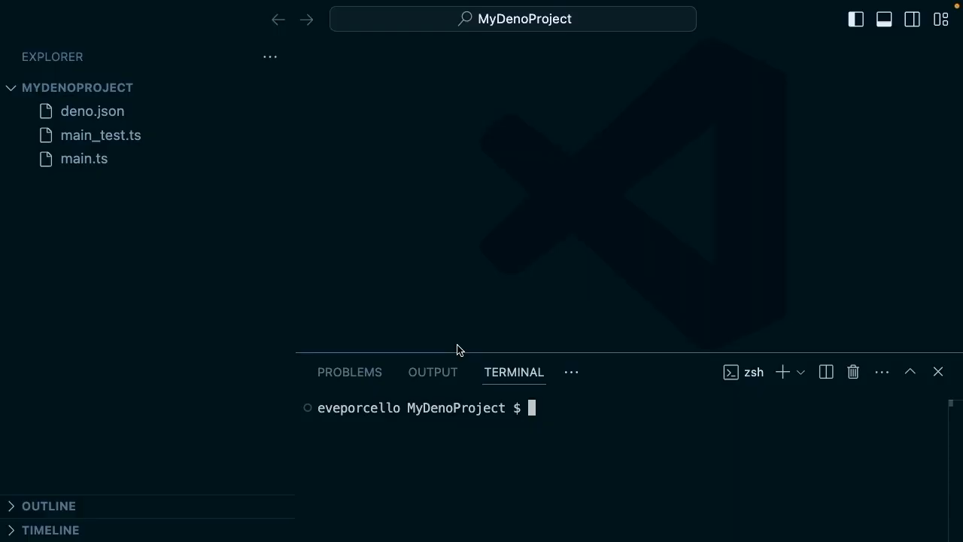
View deno.json, main_test.ts and main.ts, close the terminal panel and reach the Code settings menu.
{"action": "left_click", "coordinate": [92, 111]}
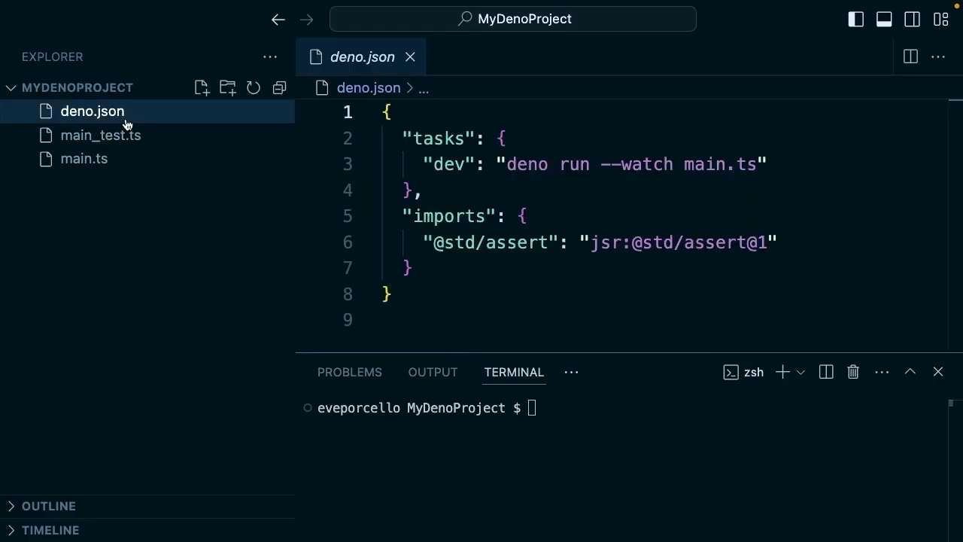
{"action": "left_click", "coordinate": [99, 135]}
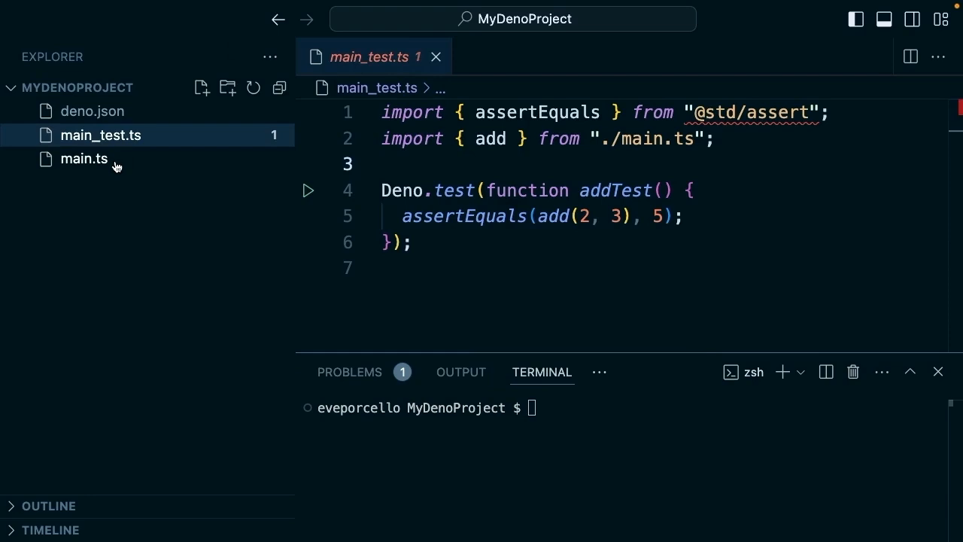
{"action": "left_click", "coordinate": [84, 160]}
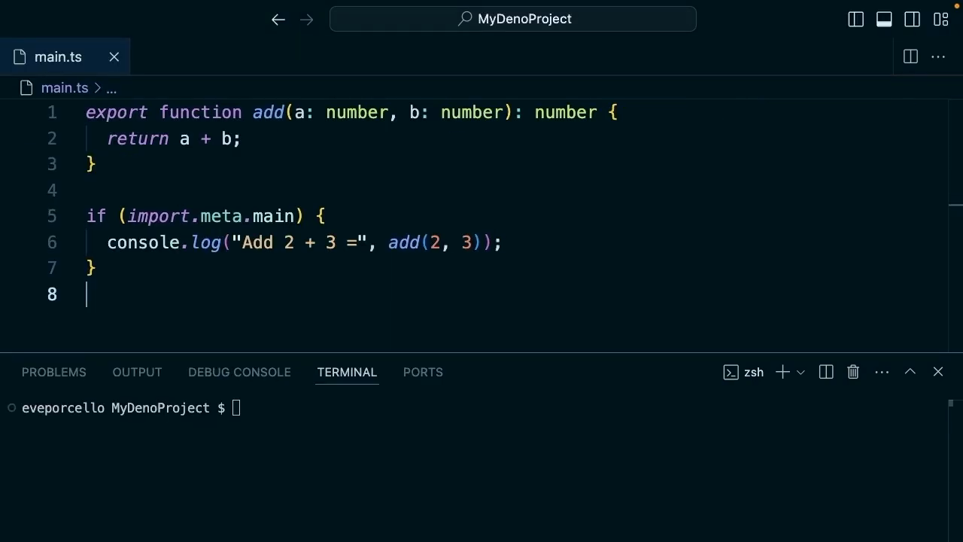
{"action": "left_click", "coordinate": [884, 19]}
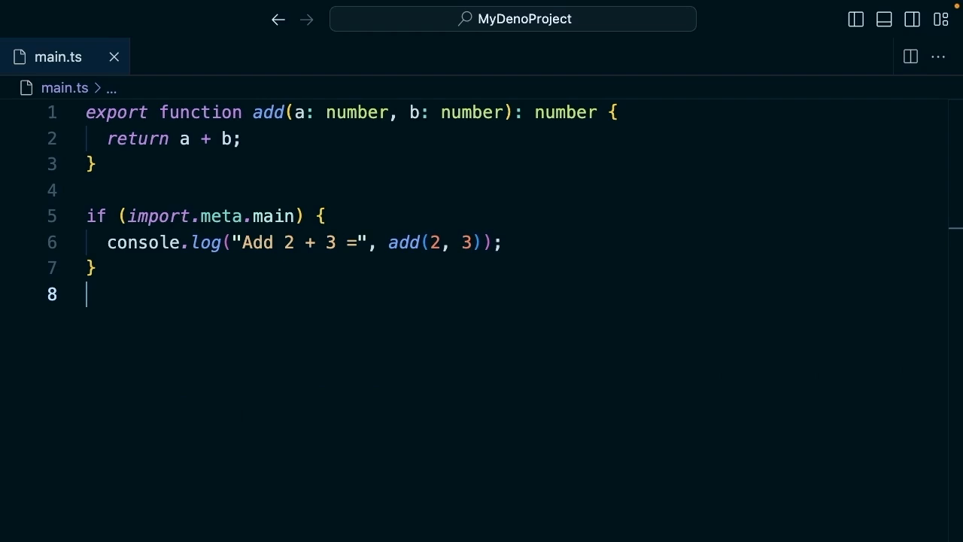
{"action": "left_click", "coordinate": [51, 9]}
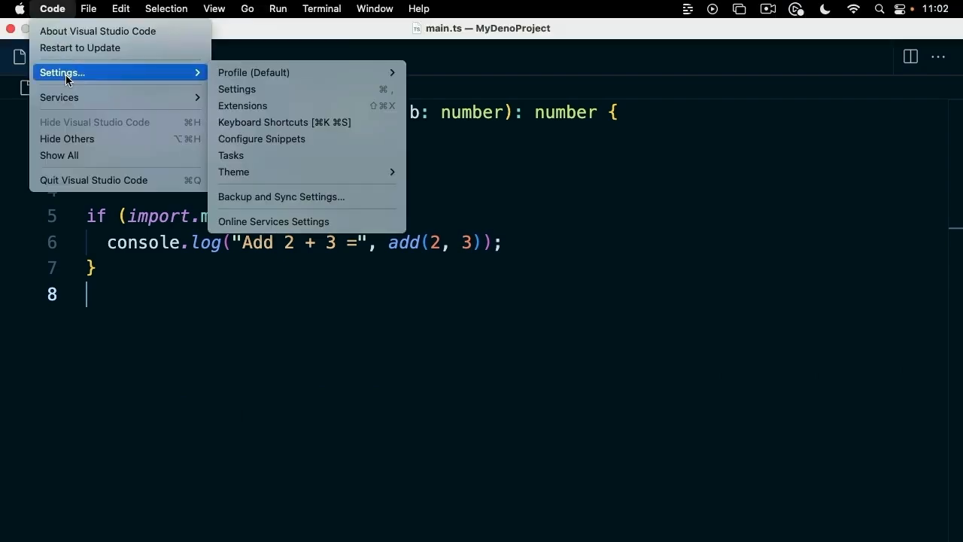
{"action": "mouse_move", "coordinate": [261, 105]}
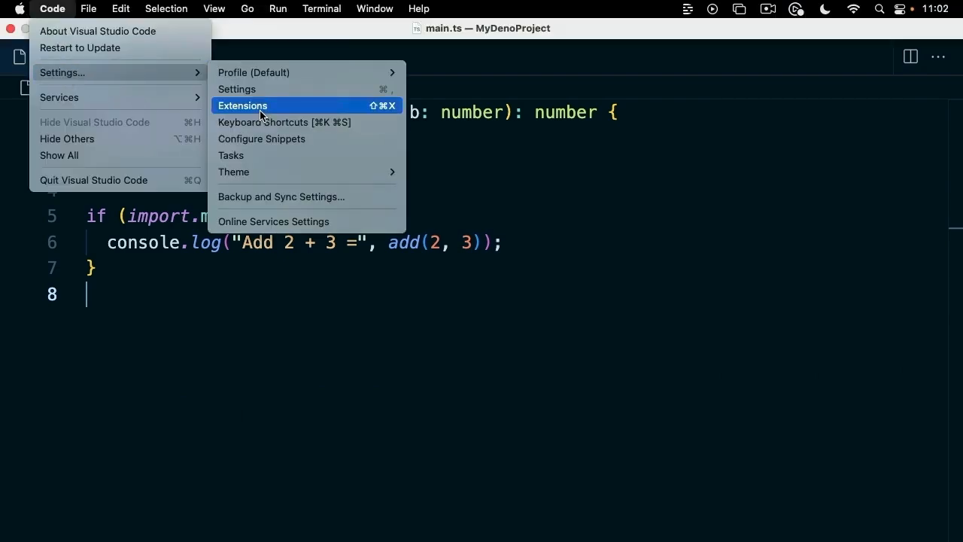
Search the Extensions marketplace for 'deno' and install the Deno extension by denoland.
{"action": "left_click", "coordinate": [242, 105]}
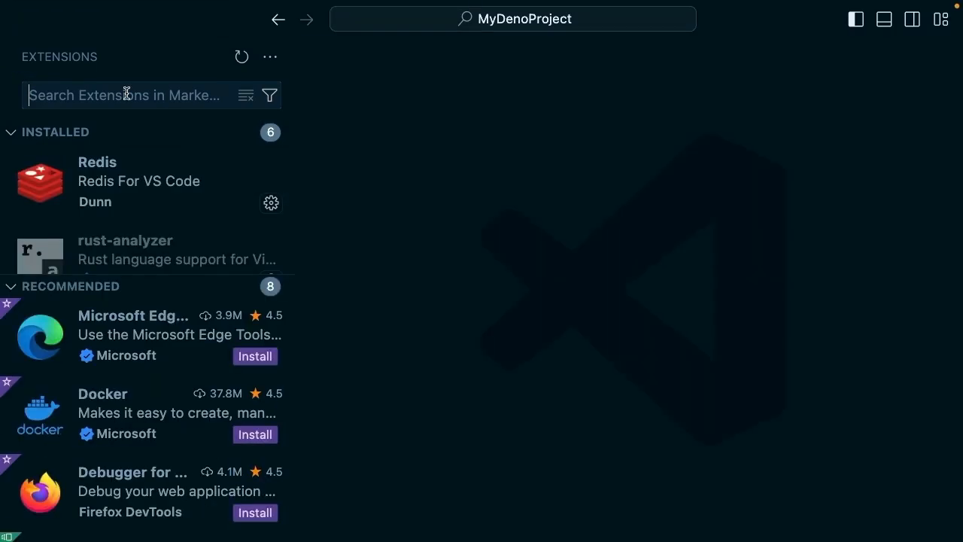
{"action": "type", "text": "deno"}
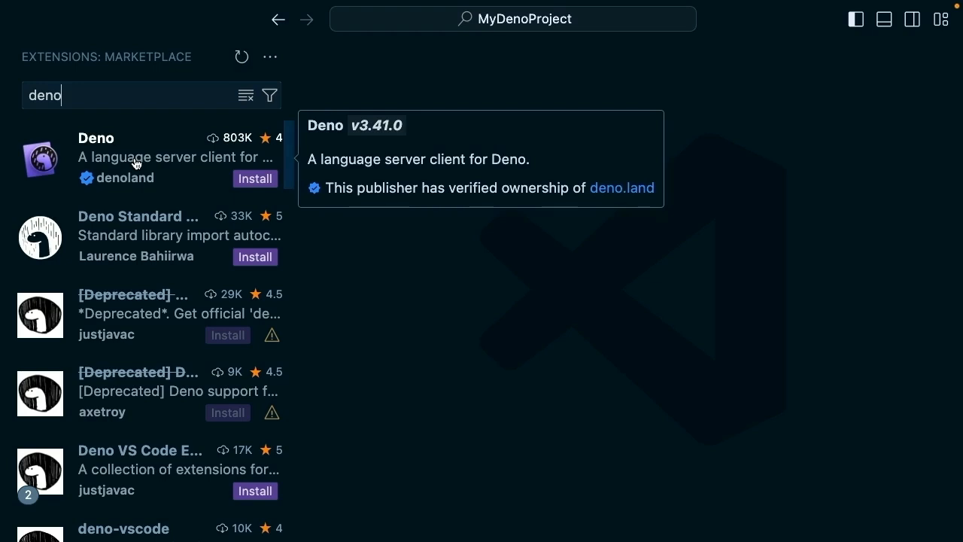
{"action": "left_click", "coordinate": [98, 151]}
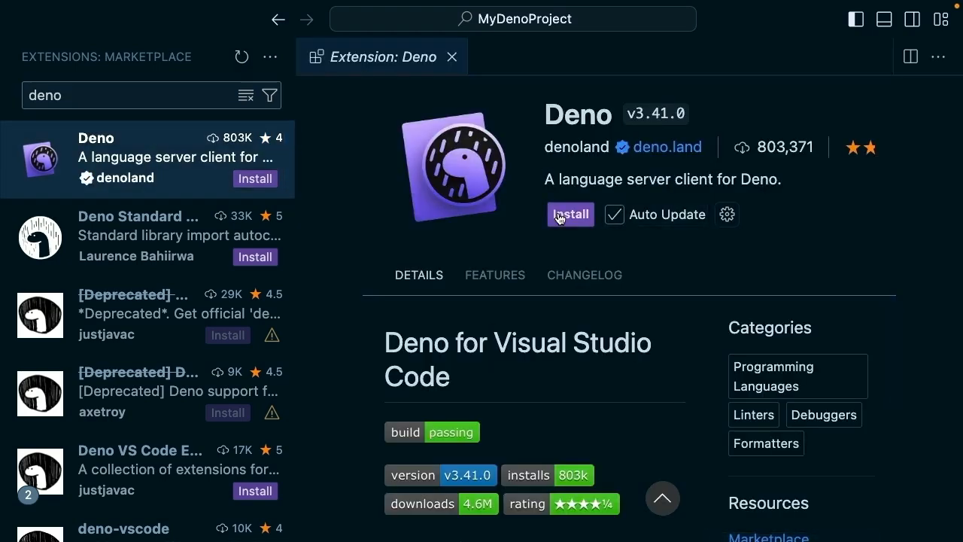
{"action": "left_click", "coordinate": [569, 214]}
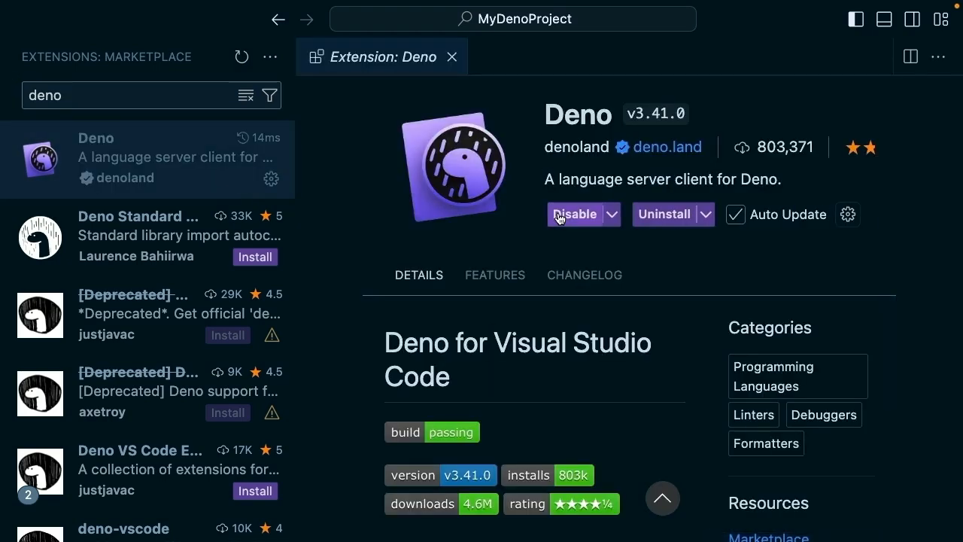
{"action": "mouse_move", "coordinate": [434, 217]}
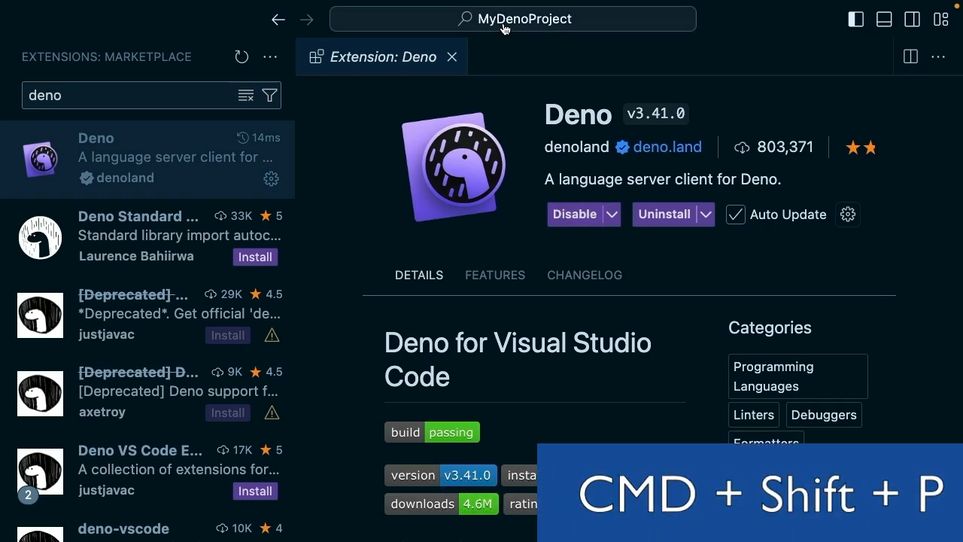
Run the 'Deno: Initialize Workspace Configuration' command from the command palette.
{"action": "key", "text": "cmd+shift+p"}
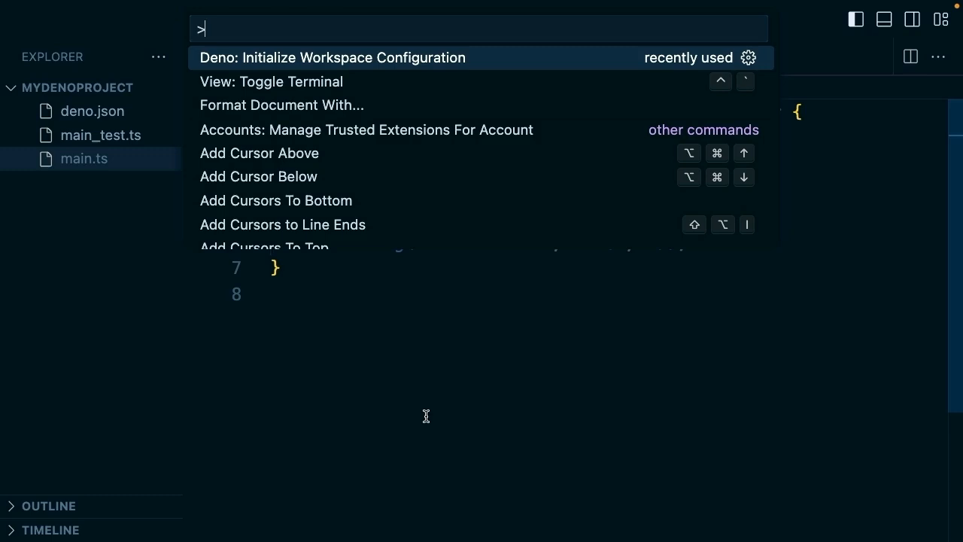
{"action": "type", "text": "Deno:"}
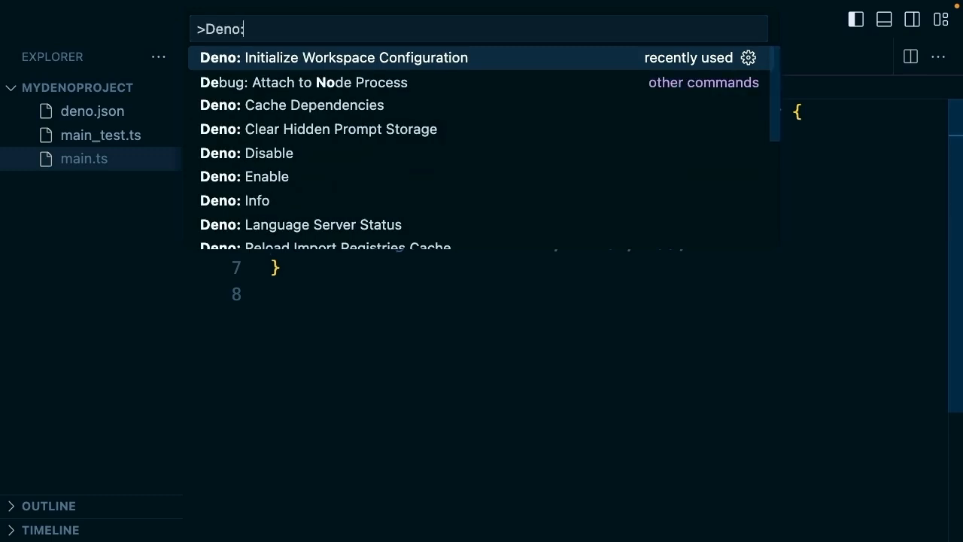
{"action": "type", "text": "Ini"}
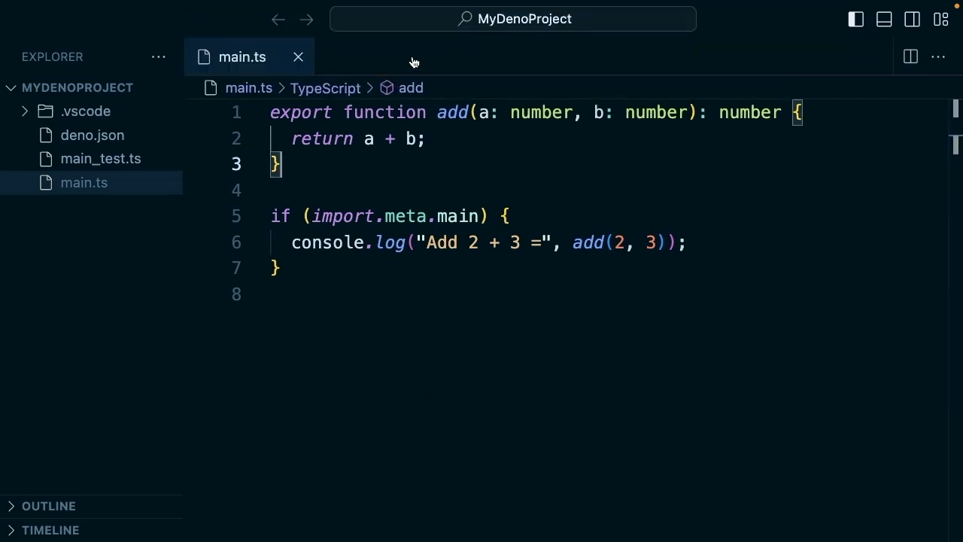
View .vscode/settings.json with "deno.enable": true, then return to main.ts.
{"action": "left_click", "coordinate": [84, 111]}
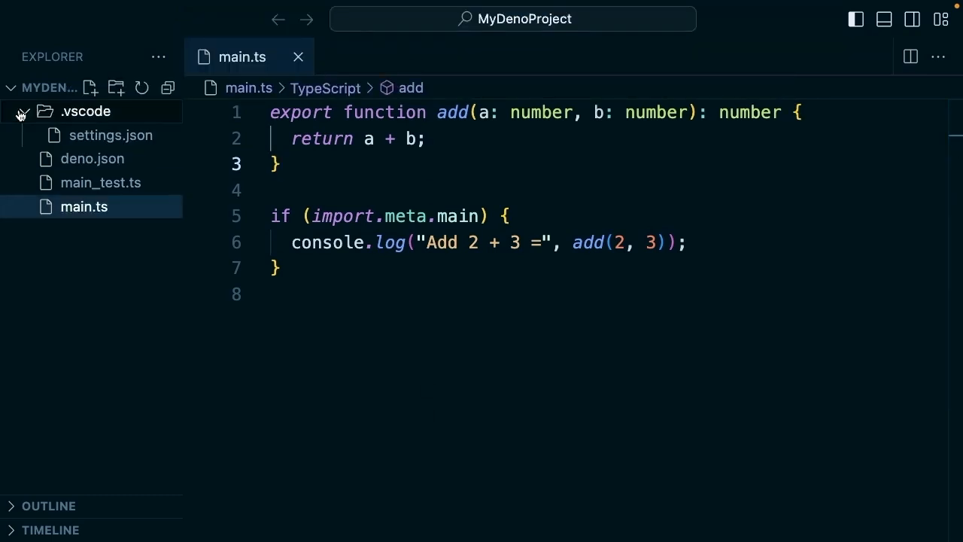
{"action": "left_click", "coordinate": [112, 135]}
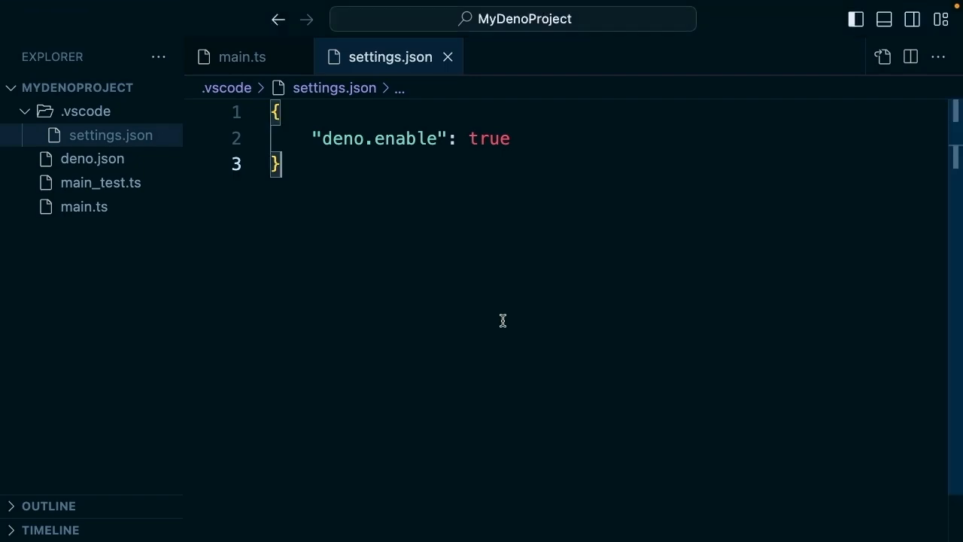
{"action": "type", "text": "De"}
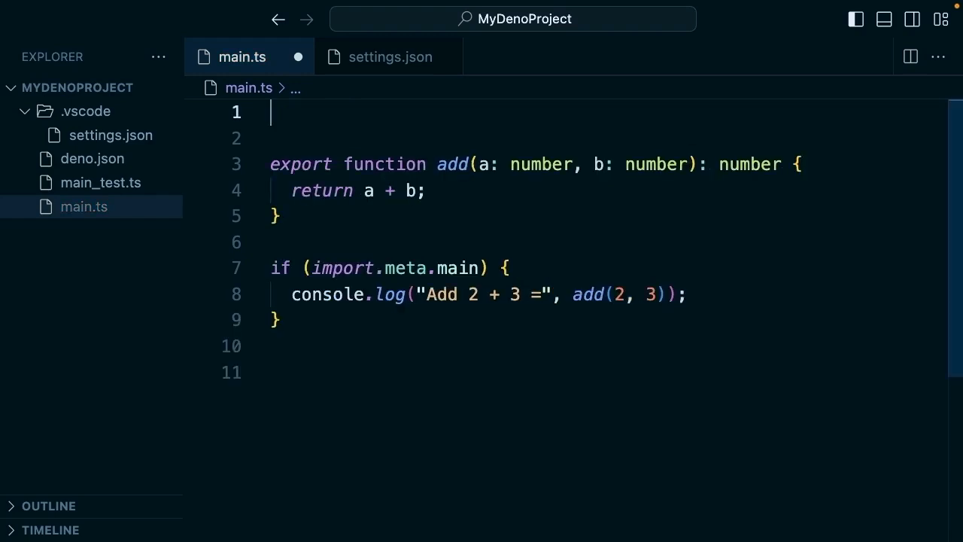
{"action": "type", "text": "import"}
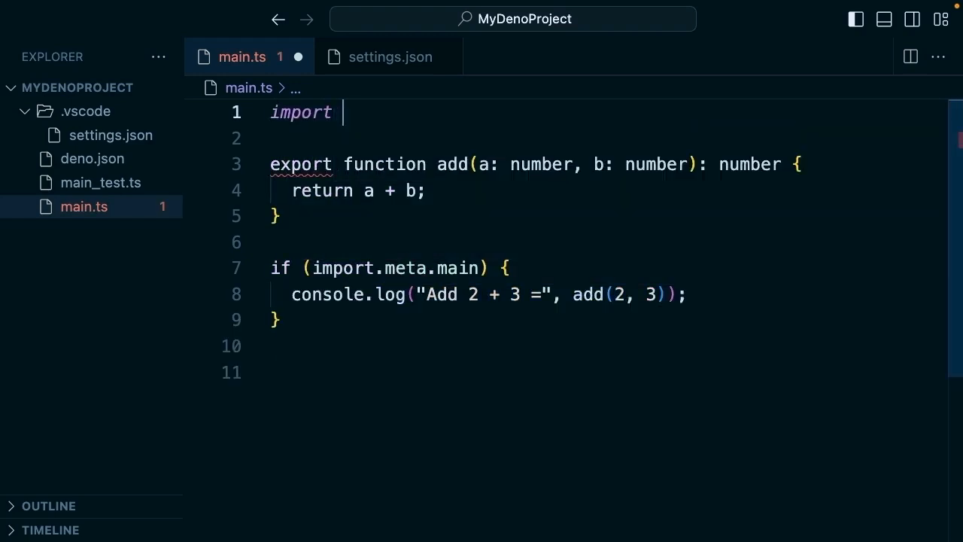
{"action": "type", "text": "* as path"}
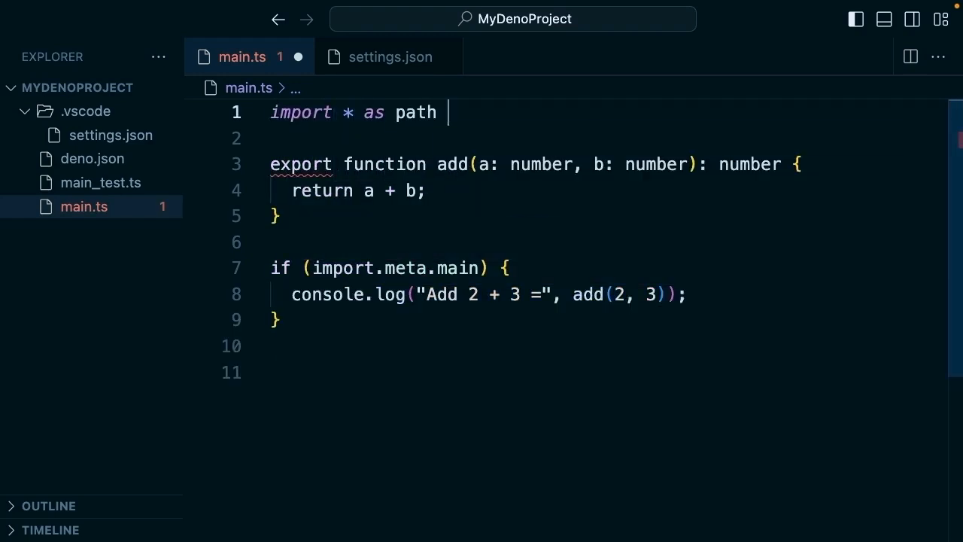
{"action": "type", "text": "from \"j\""}
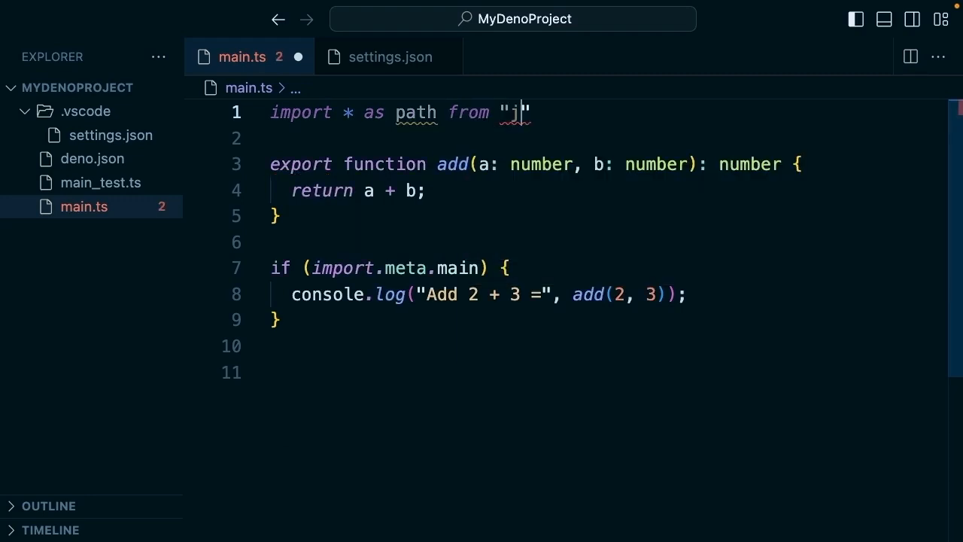
{"action": "type", "text": "sr:@"}
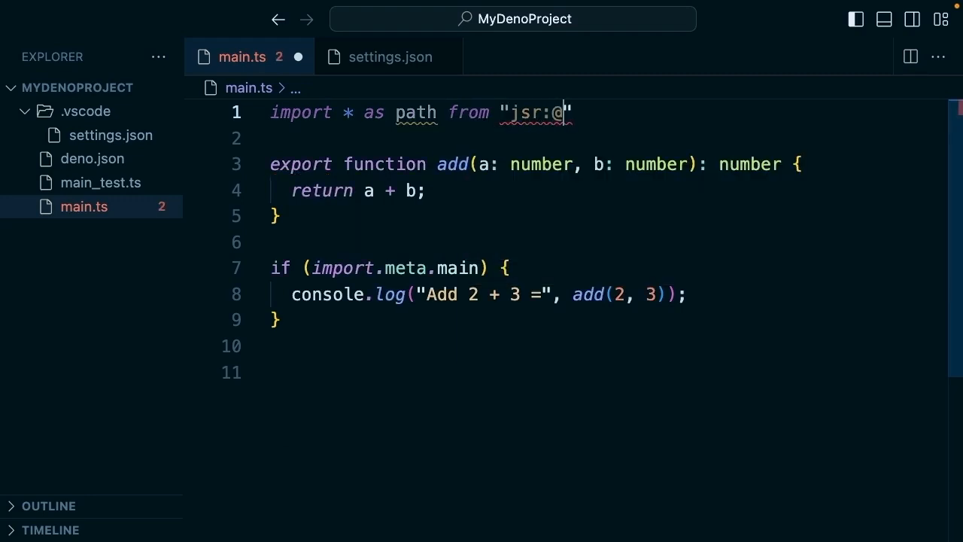
{"action": "type", "text": "std"}
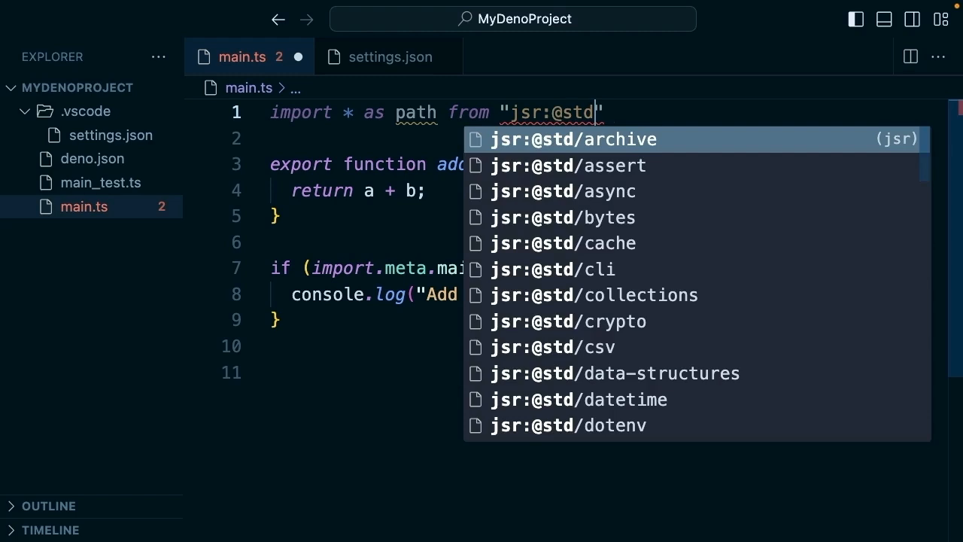
{"action": "type", "text": "/path"}
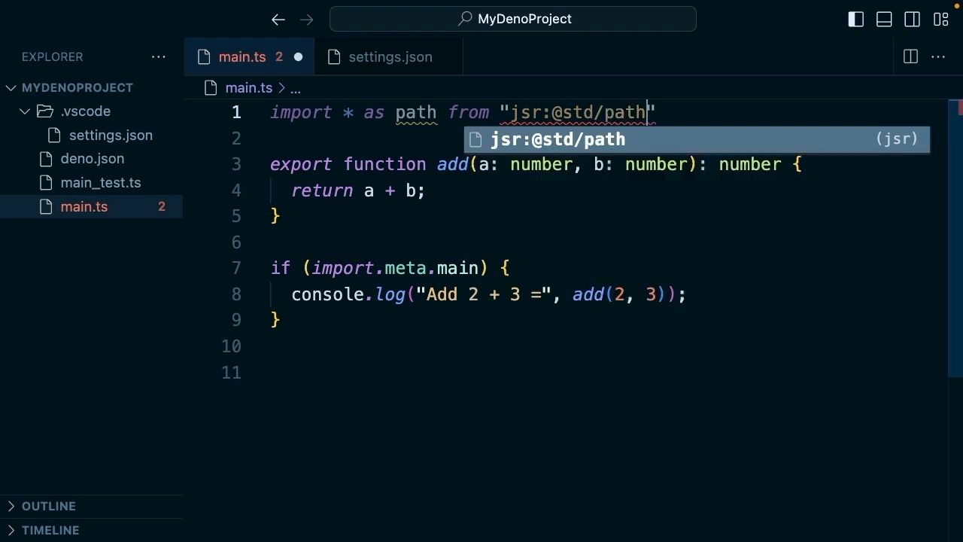
{"action": "key", "text": "Backspace"}
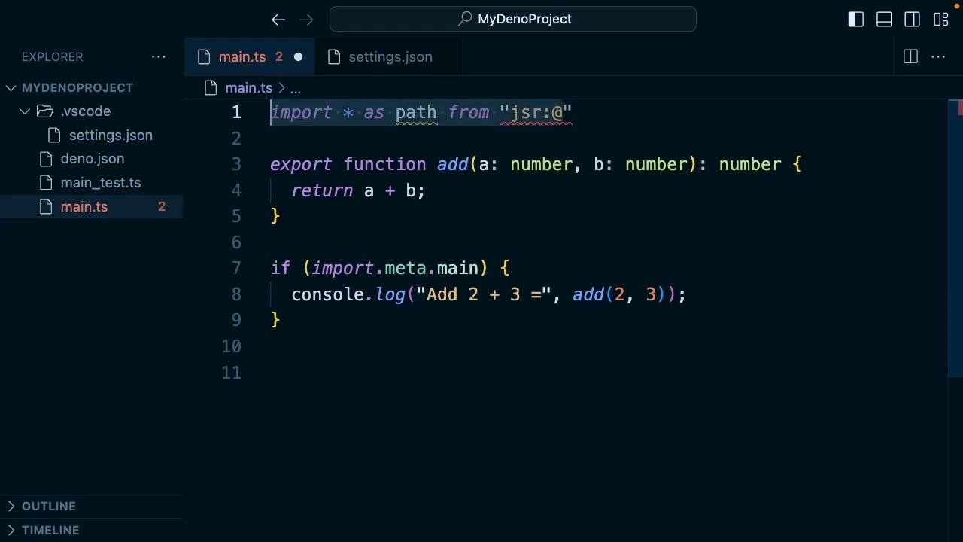
{"action": "left_click", "coordinate": [575, 113]}
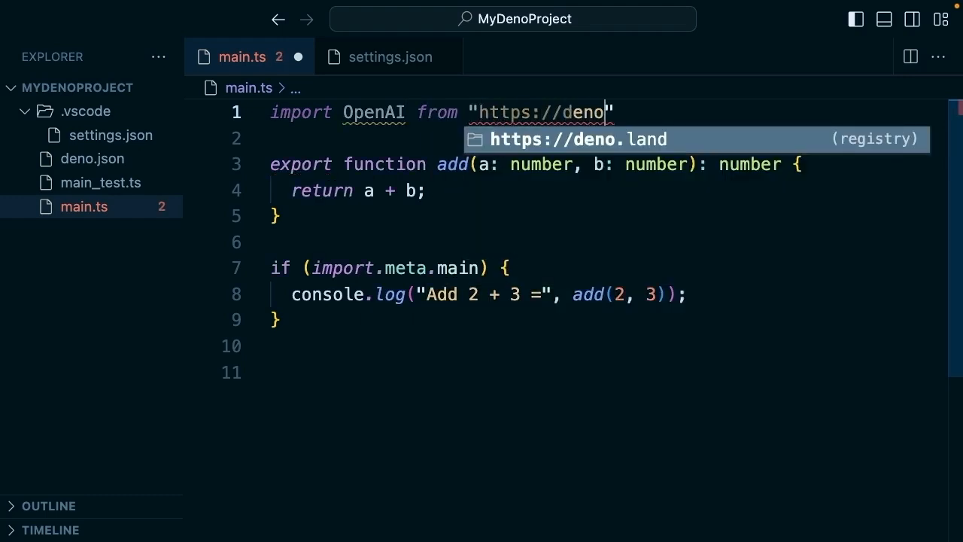
{"action": "type", "text": ".land/x"}
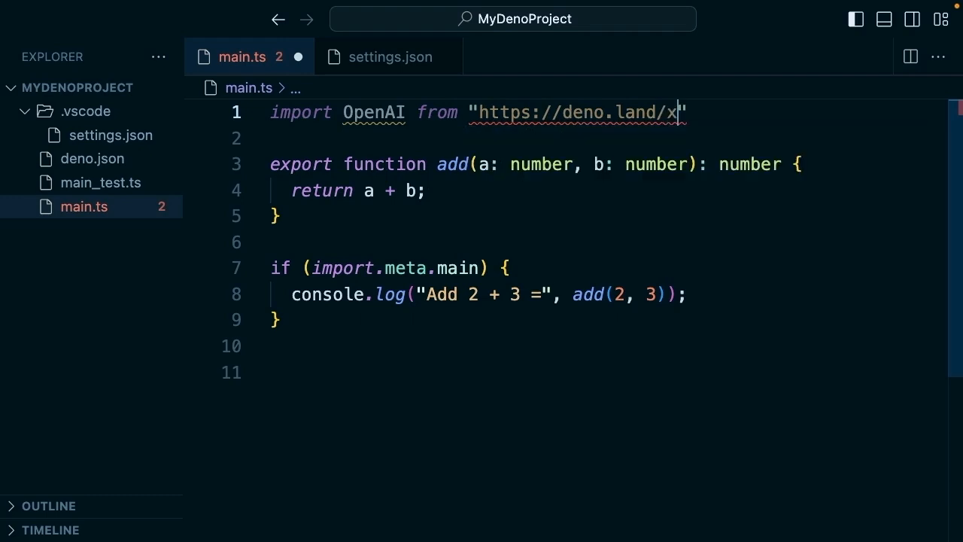
{"action": "type", "text": "/openai@"}
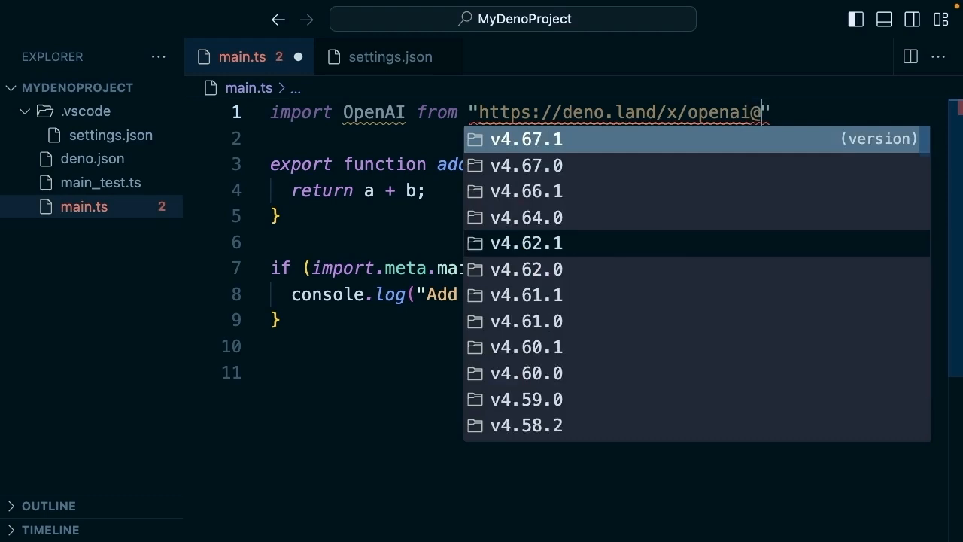
{"action": "left_click", "coordinate": [525, 139]}
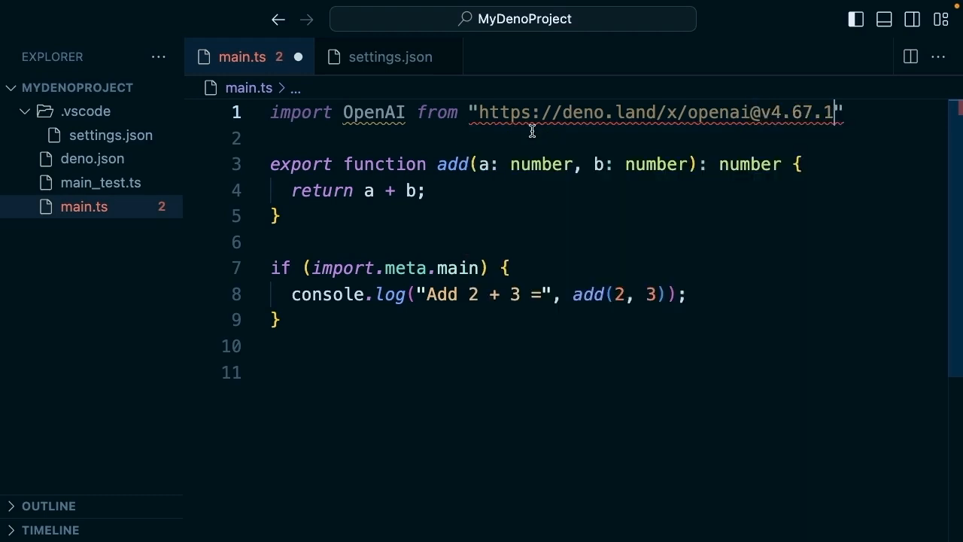
{"action": "type", "text": "/"}
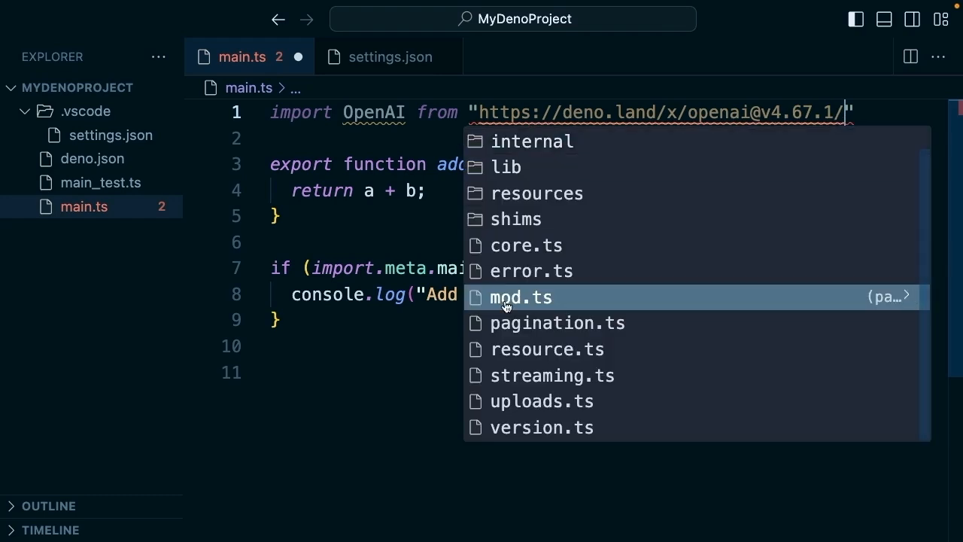
{"action": "left_click", "coordinate": [521, 296]}
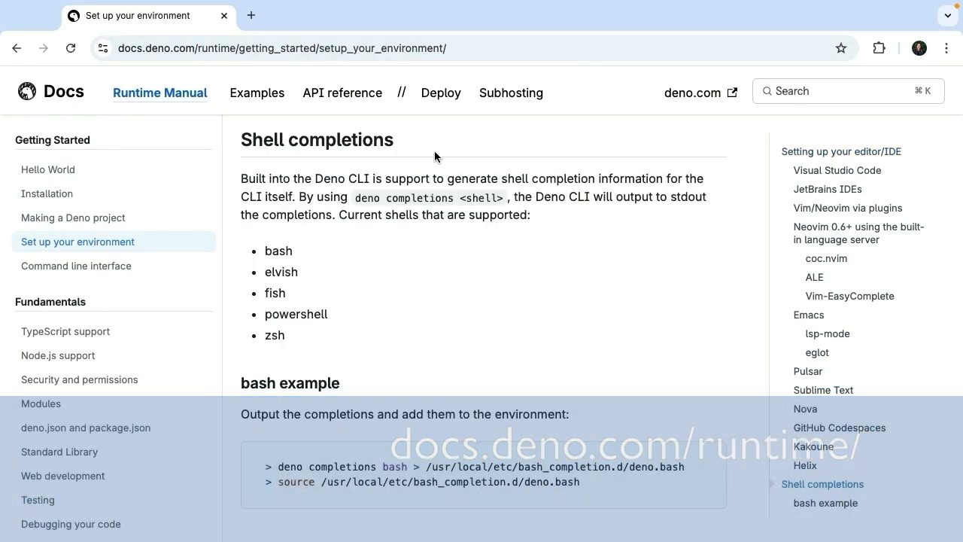
{"action": "scroll", "scroll_direction": "down", "scroll_amount": 3}
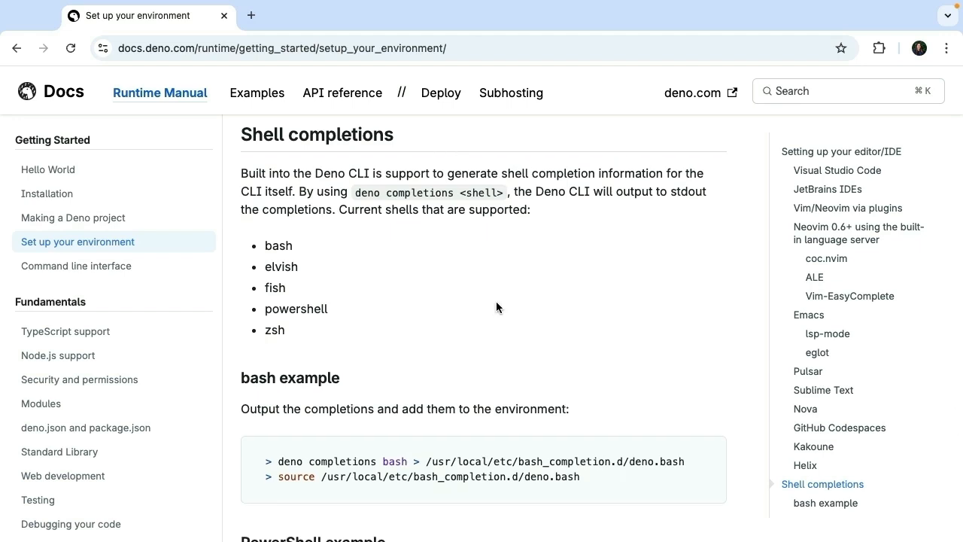
{"action": "scroll", "scroll_direction": "down", "scroll_amount": 3}
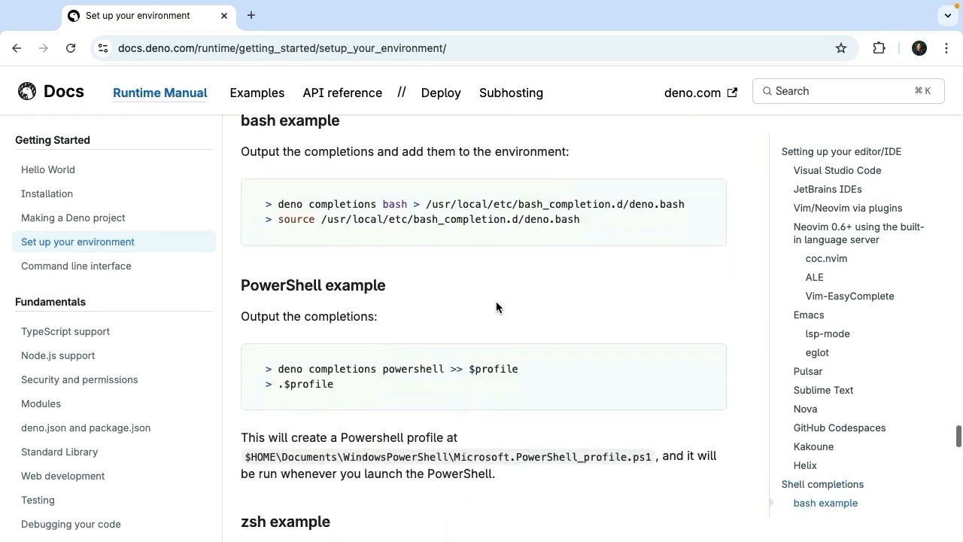
{"action": "scroll", "scroll_direction": "down", "scroll_amount": 3}
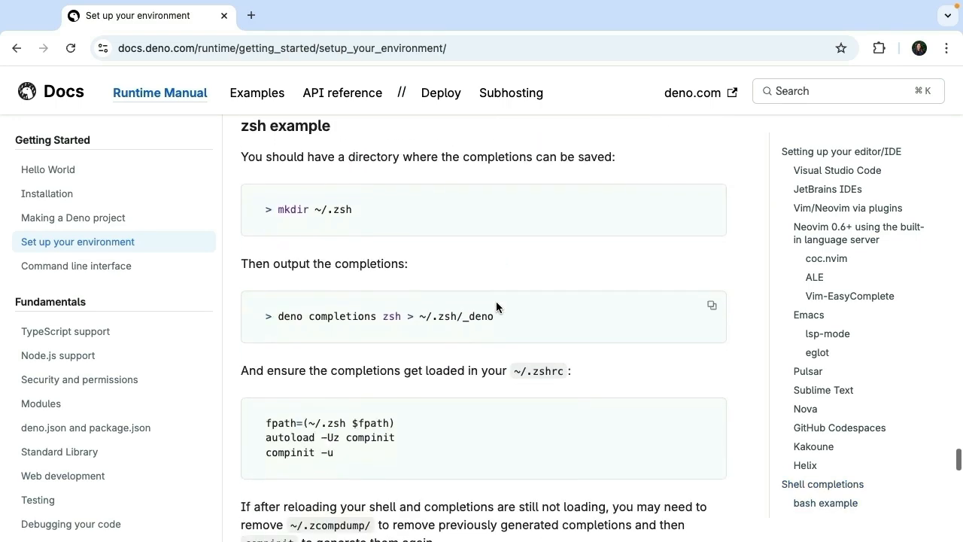